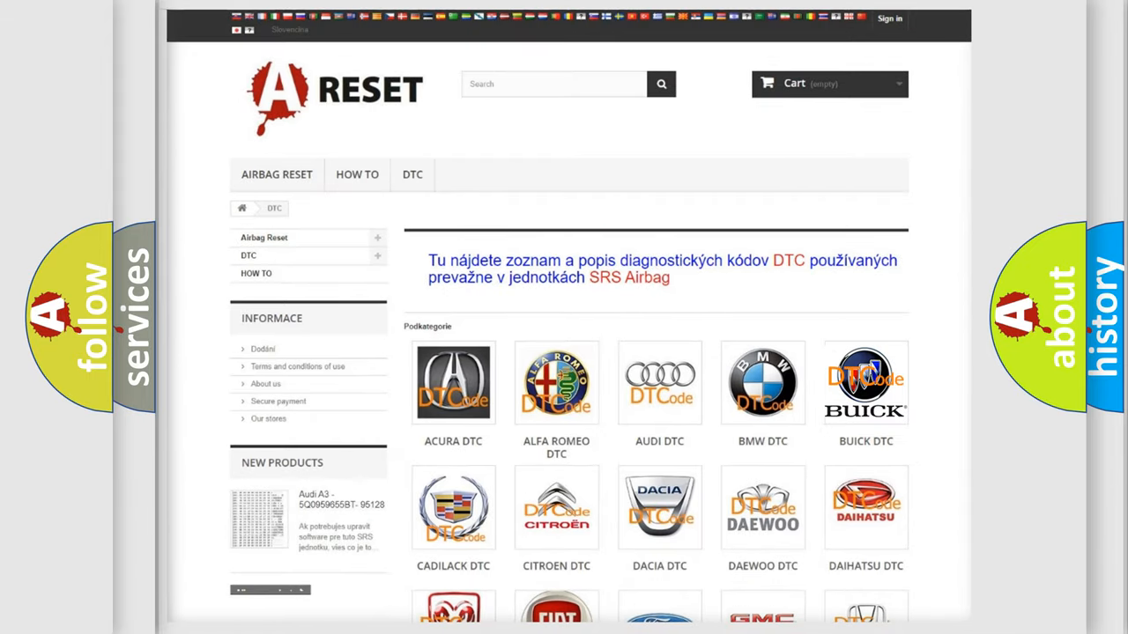
Advance the B10004A slideshow from its description to the incorrect-component internal malfunction cause
left_click(865, 383)
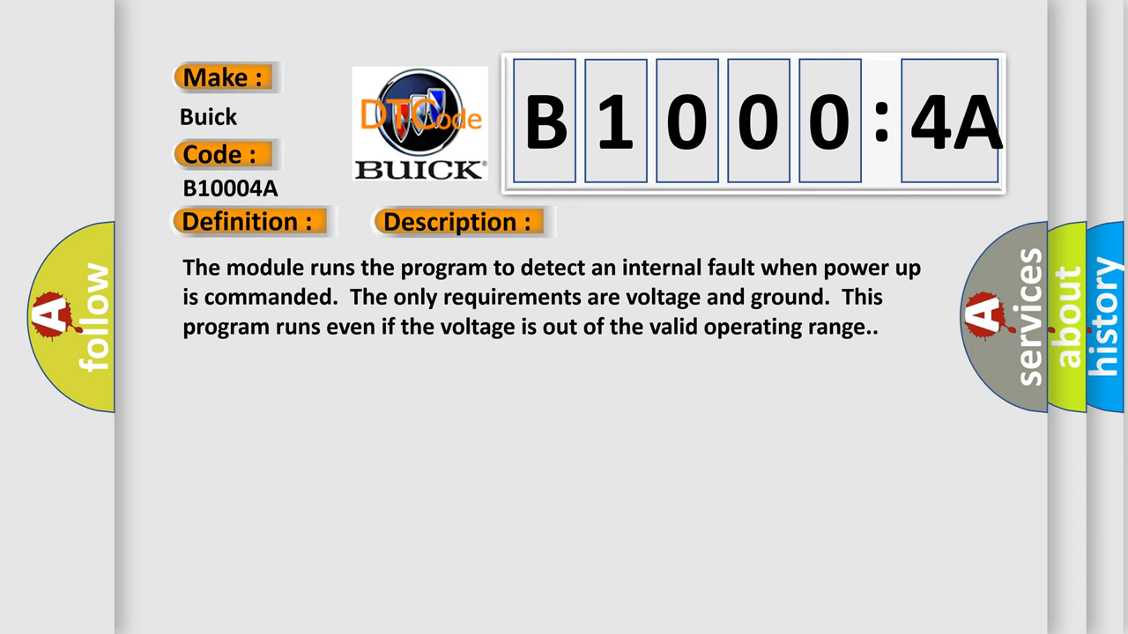
left_click(646, 221)
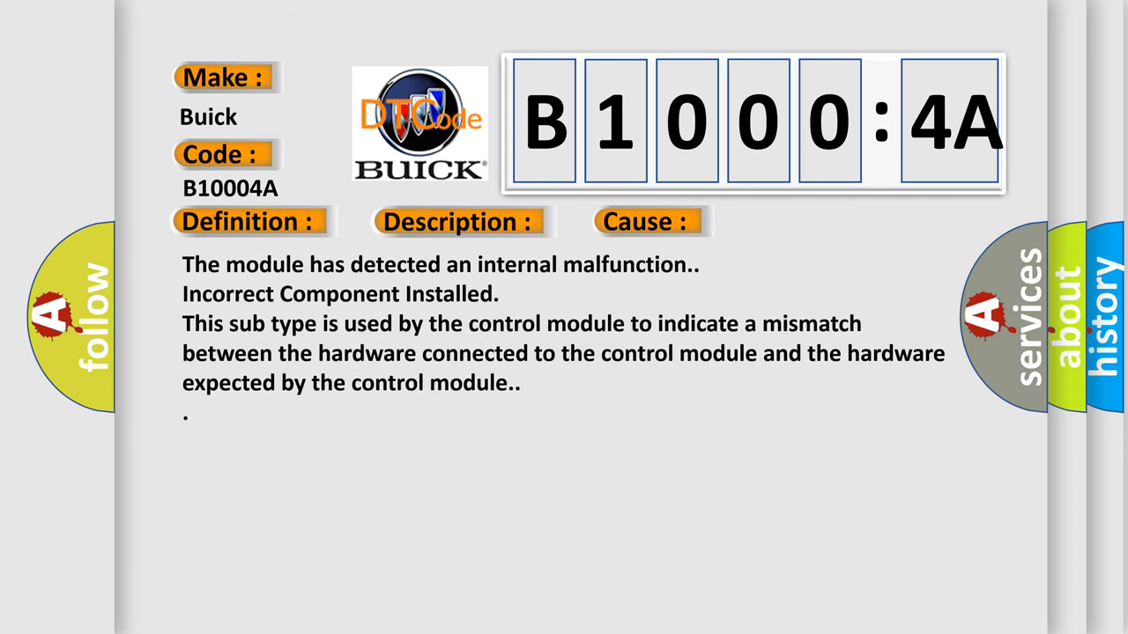